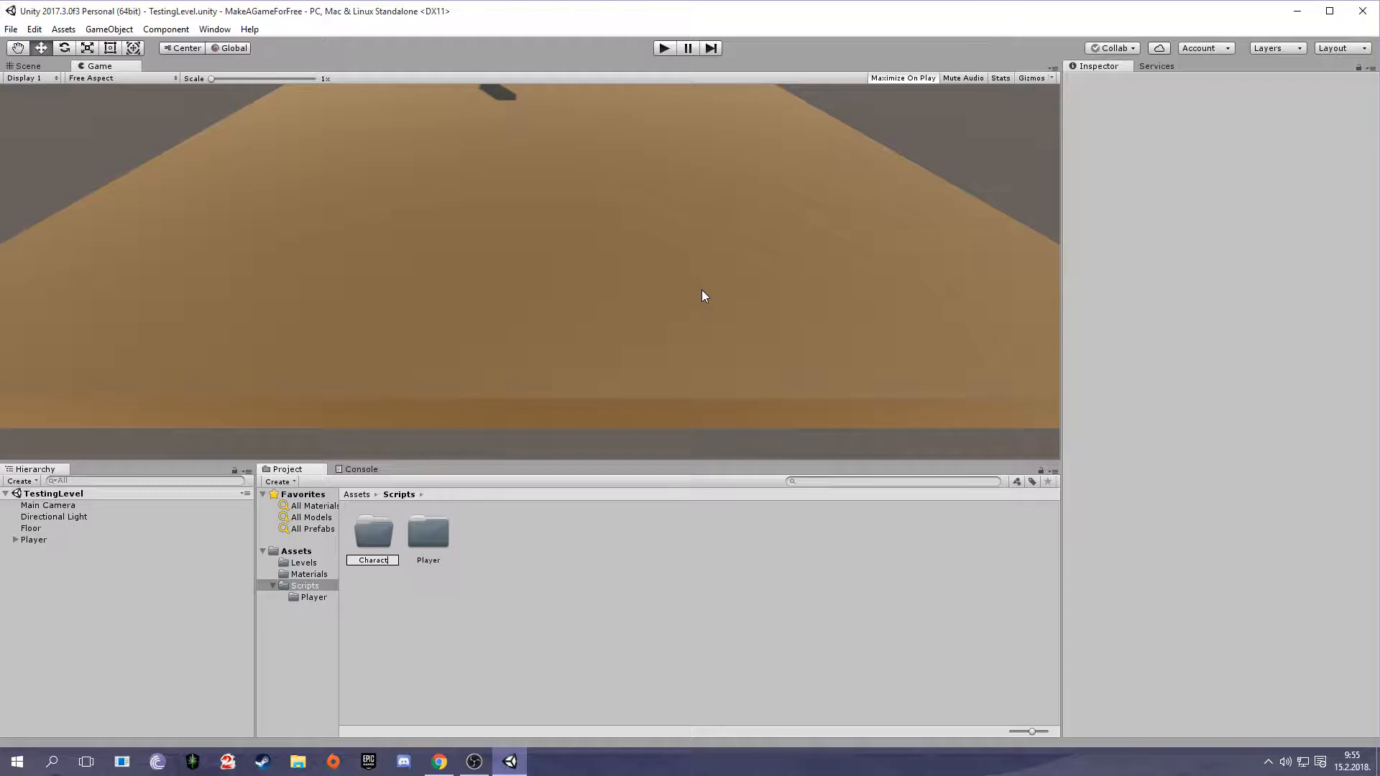
Step: Enter the new Character folder and open the CharacterStats script for editing
{"action": "double_click", "coordinate": [371, 531]}
{"action": "type", "text": "Ch"}
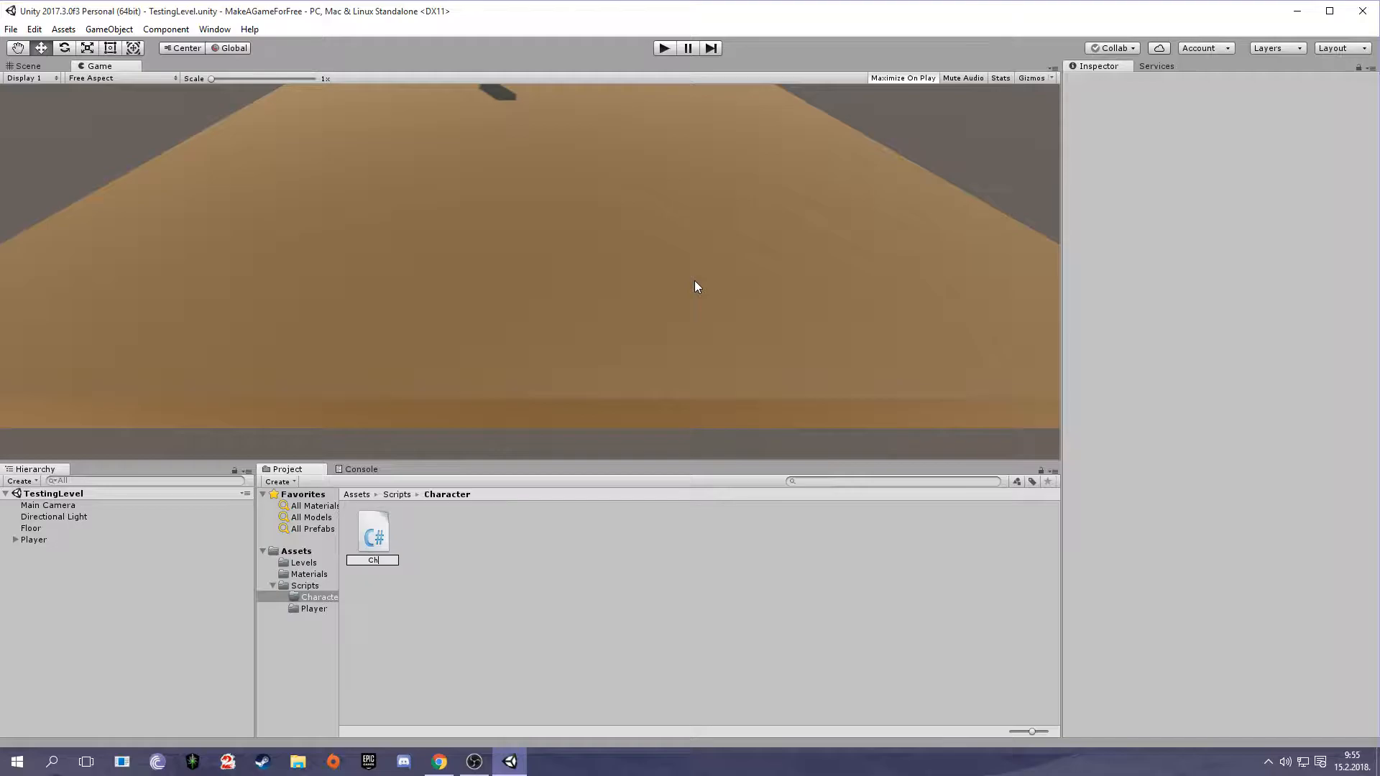
{"action": "double_click", "coordinate": [373, 533]}
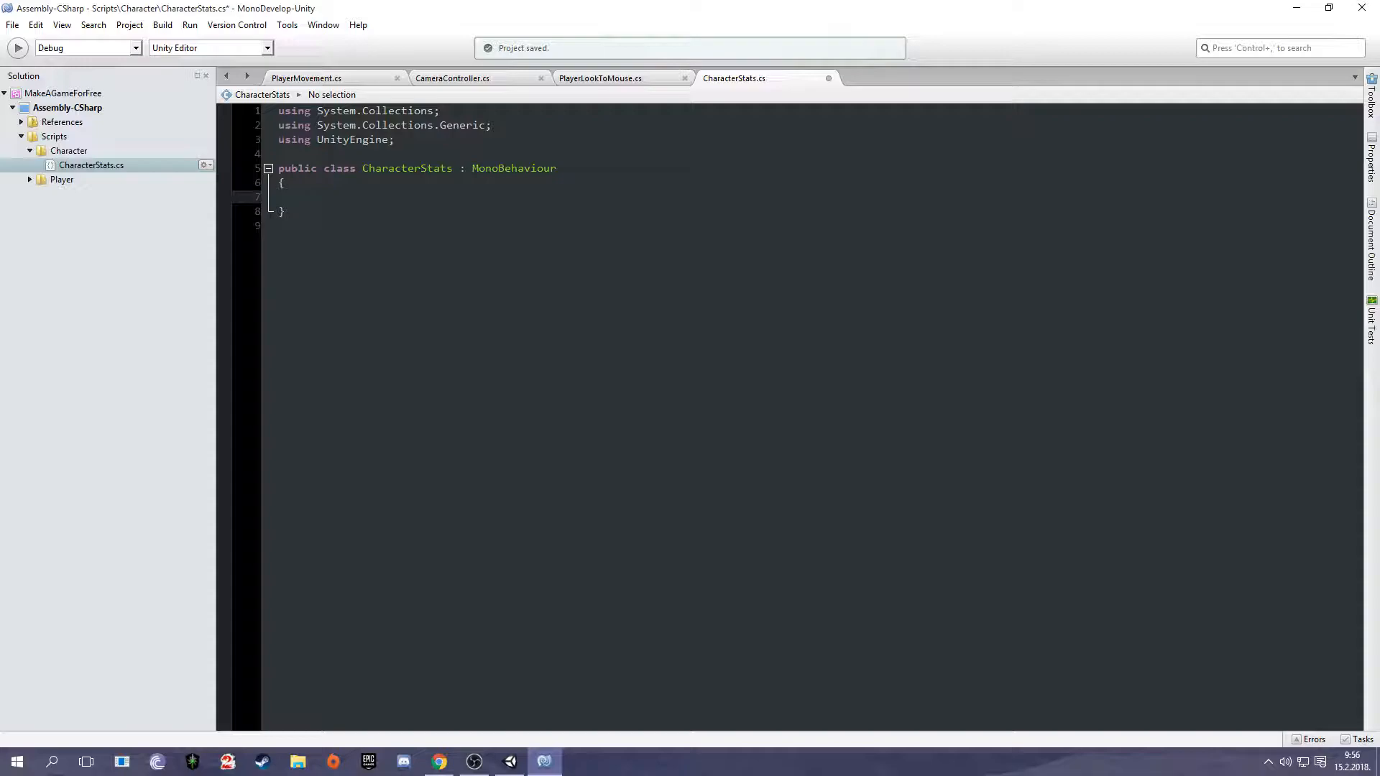
Step: Type 'public int health' inside the CharacterStats class body
{"action": "type", "text": "public int health = 100;"}
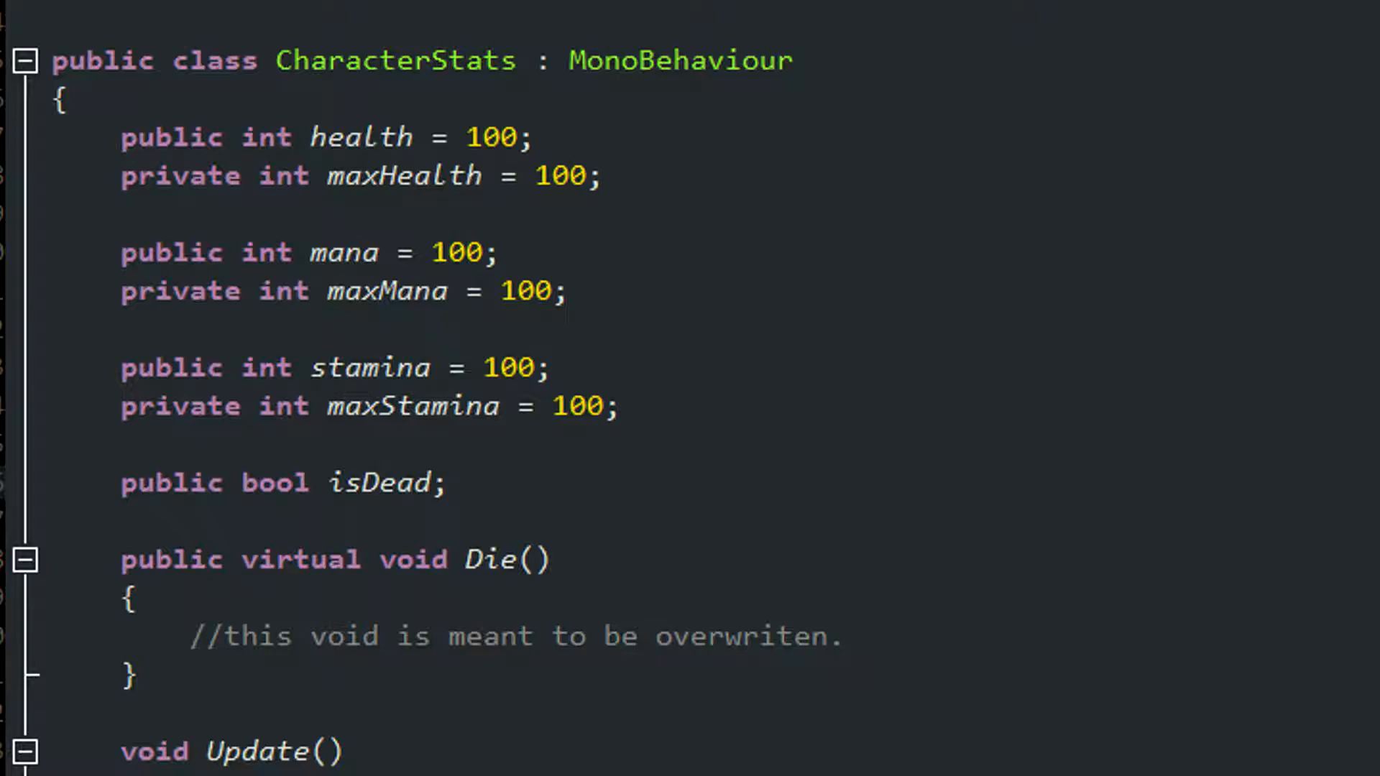
Step: Declare health, mana, stamina and their maximums at 100, plus isDead and virtual Die()
{"action": "scroll", "scroll_direction": "down", "scroll_amount": 3}
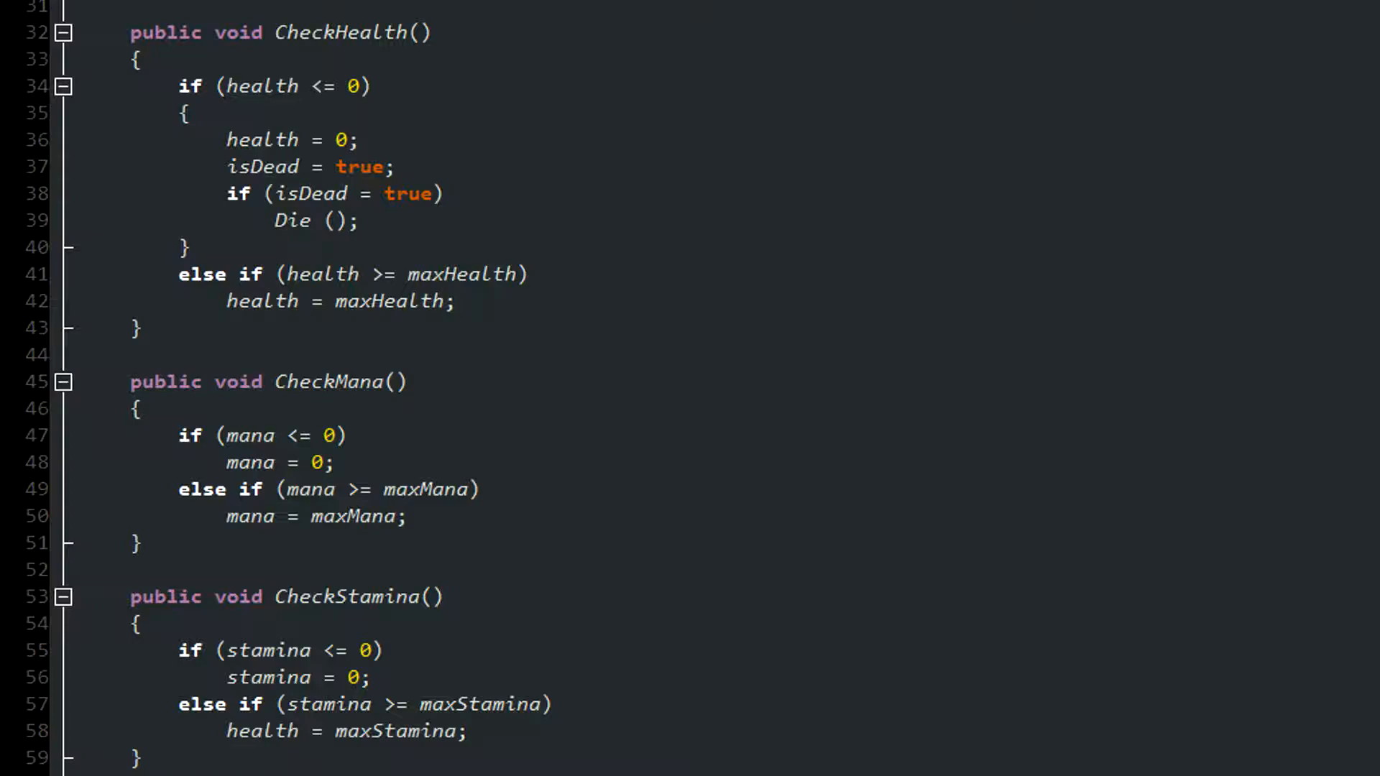
Step: Add clamping Check methods and make T subtract 10 health, then call CheckHealth
{"action": "scroll", "scroll_direction": "up", "scroll_amount": 3}
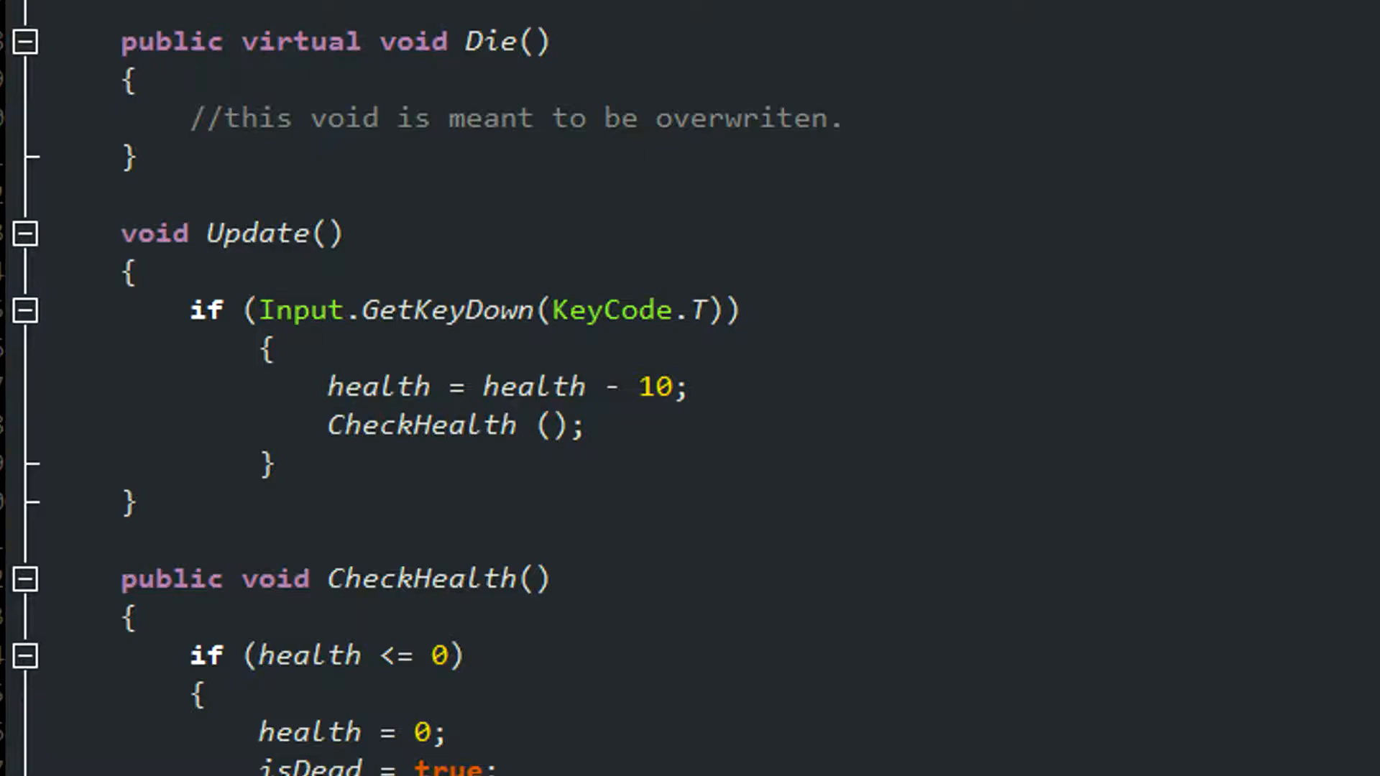
{"action": "scroll", "scroll_direction": "up", "scroll_amount": 3}
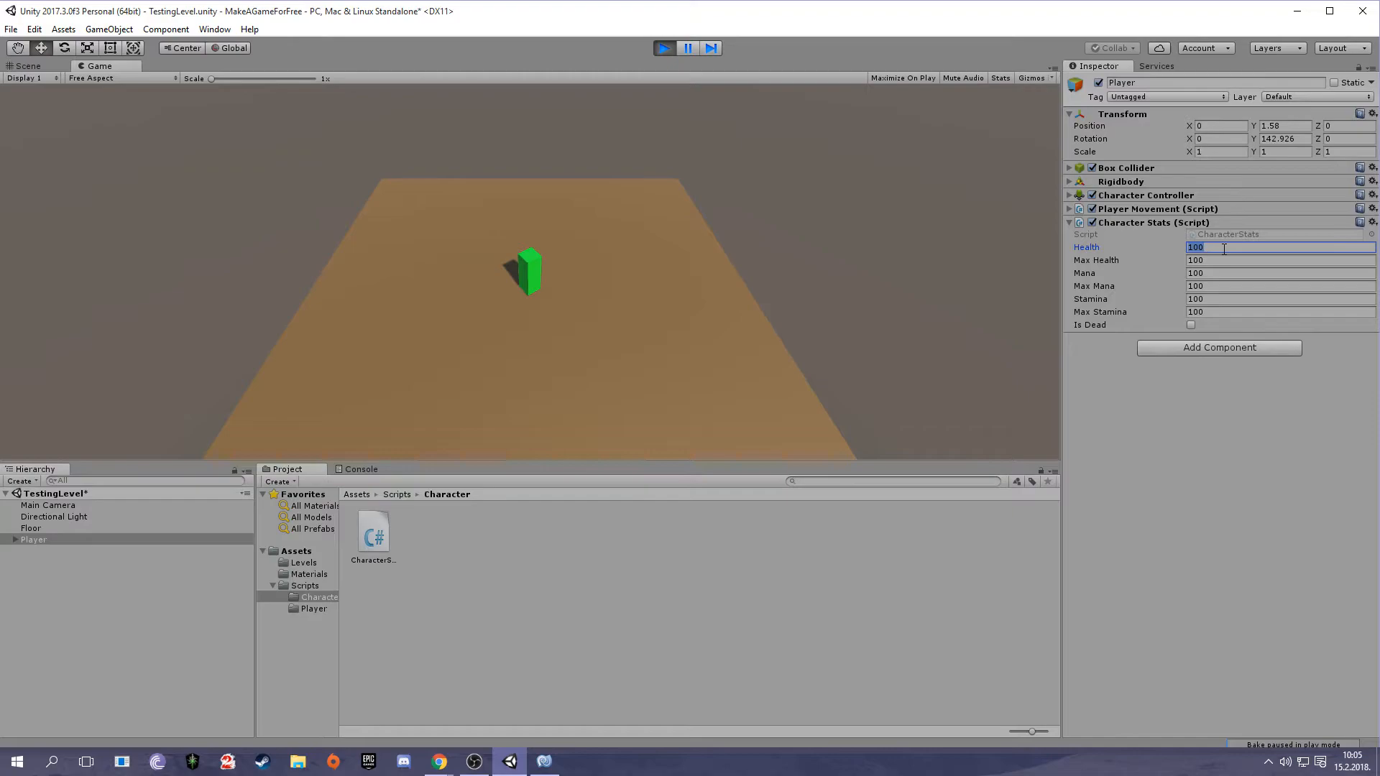
Step: Enter -20 in the Player's Character Stats Health field during play mode
{"action": "type", "text": "-20"}
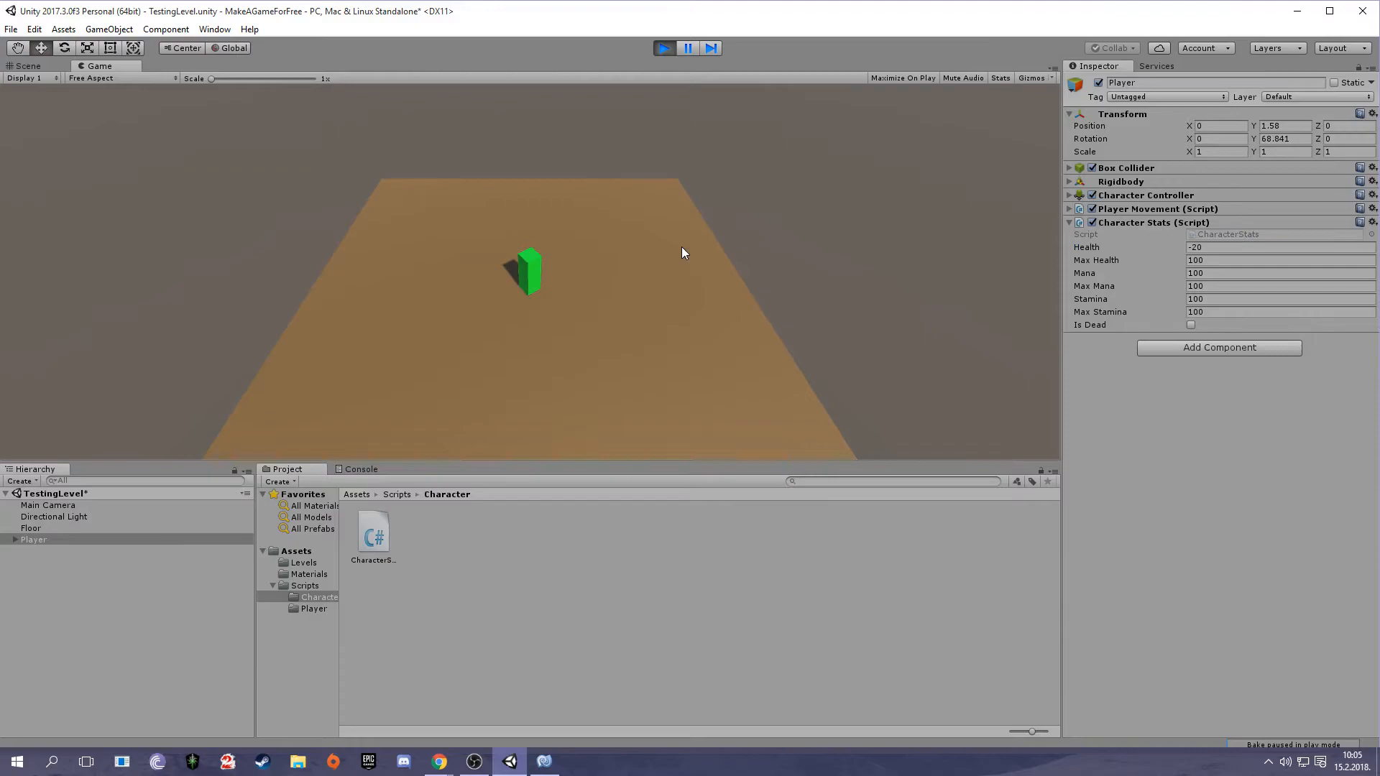